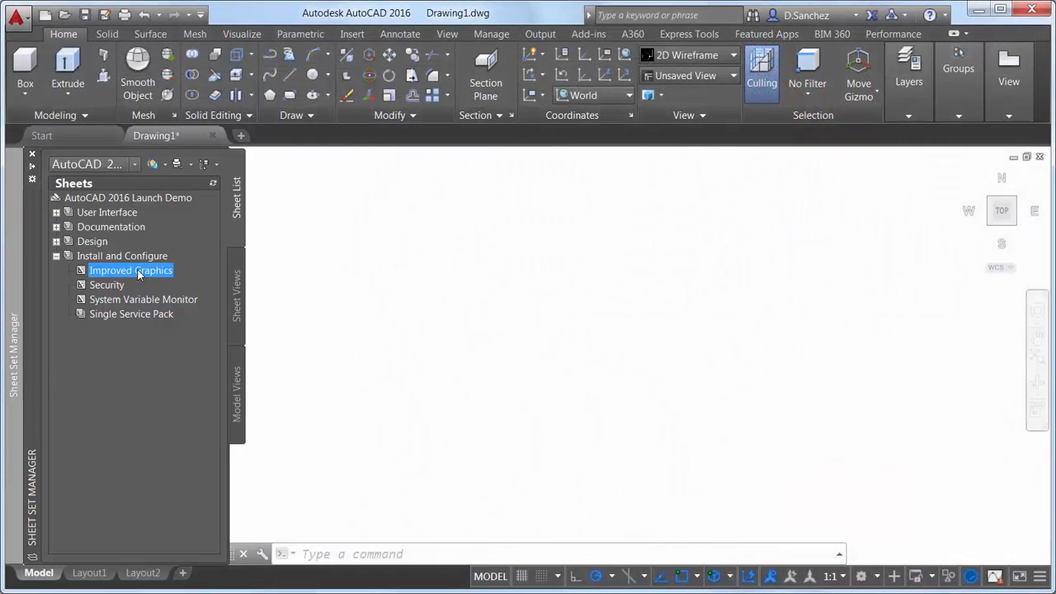
Step: Open the Improved Graphics sheet and switch to the Drafting & Annotation workspace
double_click(130, 270)
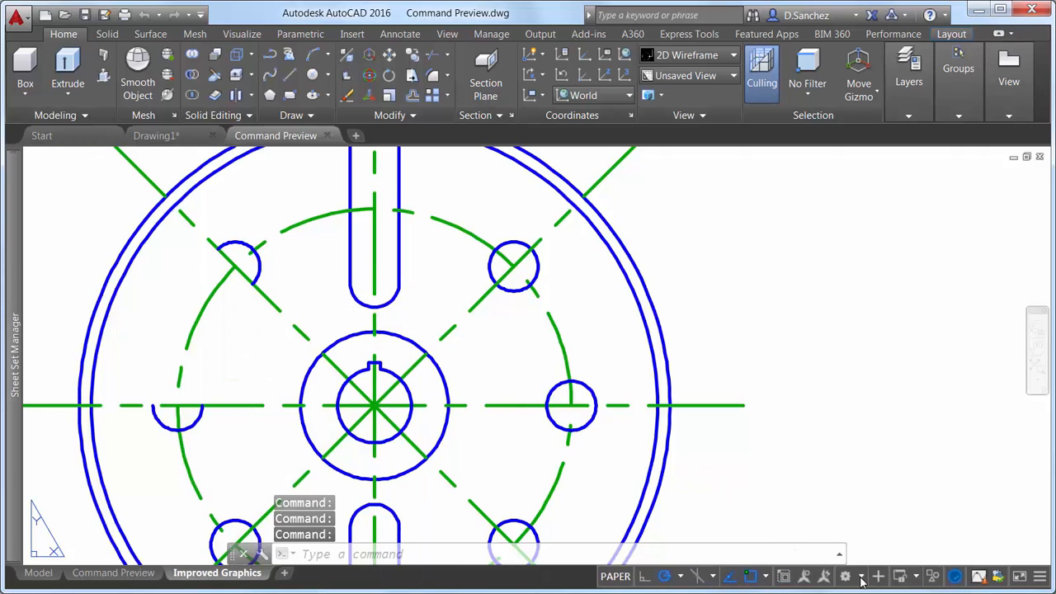
click(845, 576)
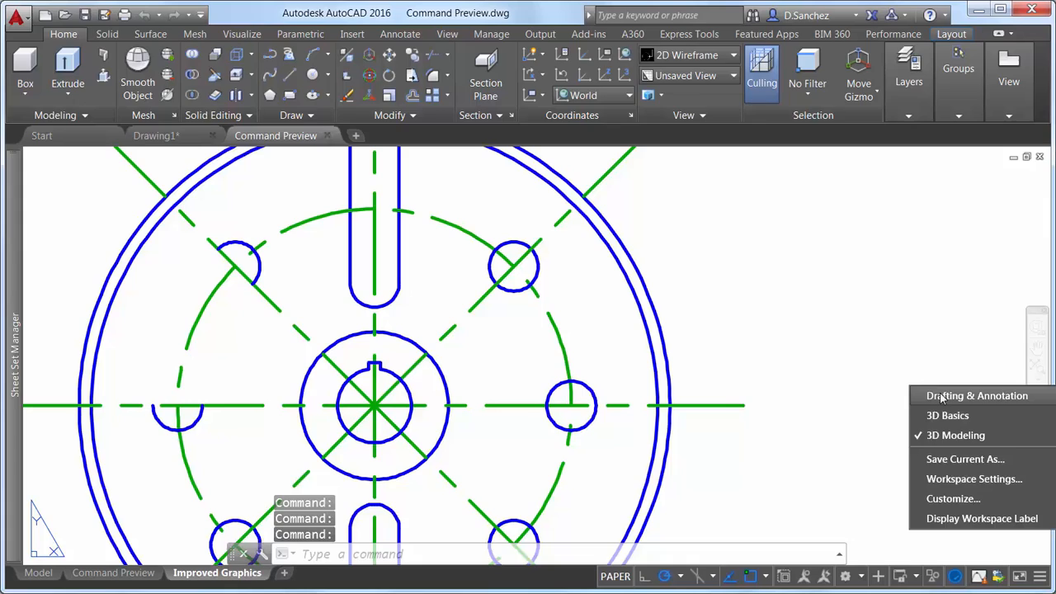
click(977, 395)
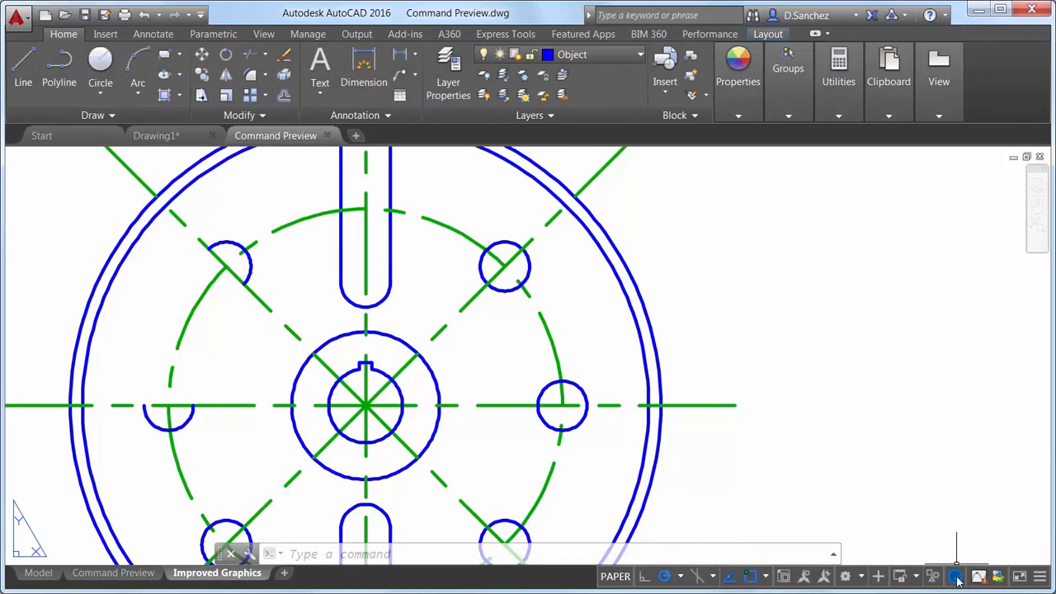
Step: Turn on High quality geometry in Graphics Performance so lineweights render smoothly
click(954, 576)
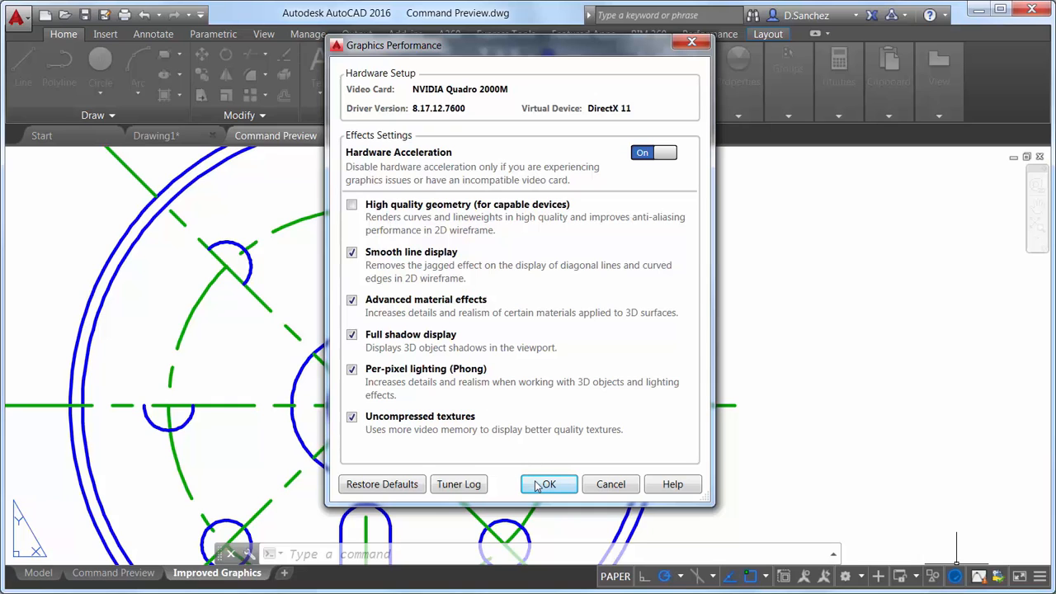
click(548, 485)
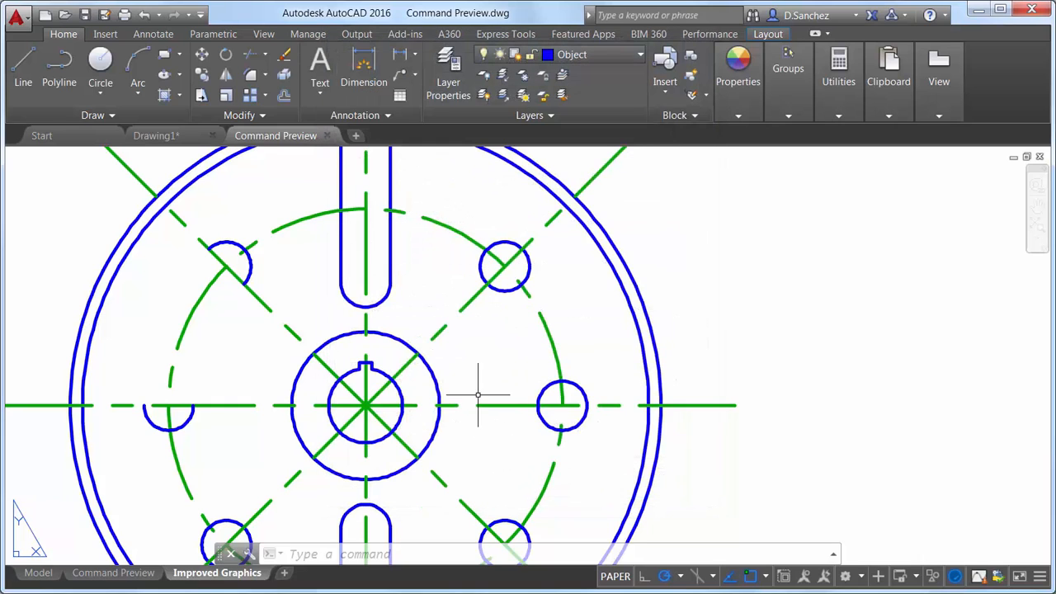
mouse_move(630, 473)
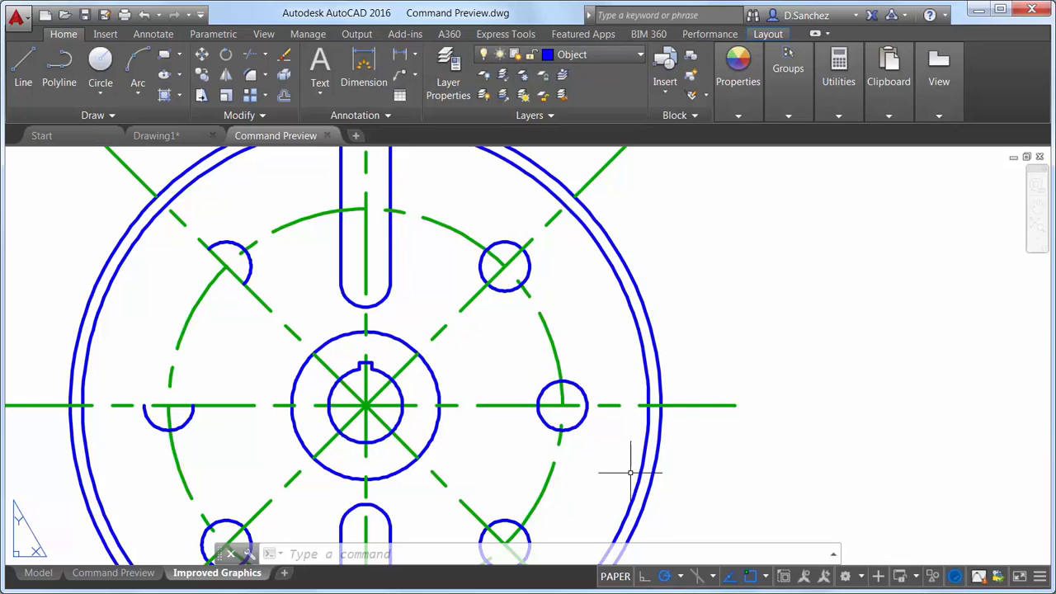
mouse_move(956, 575)
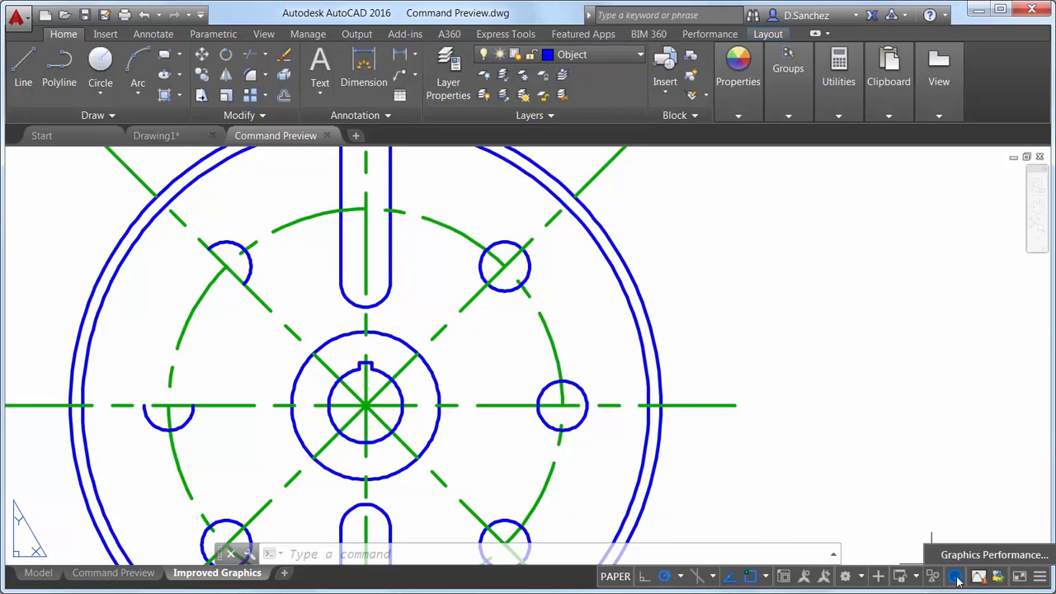
click(954, 576)
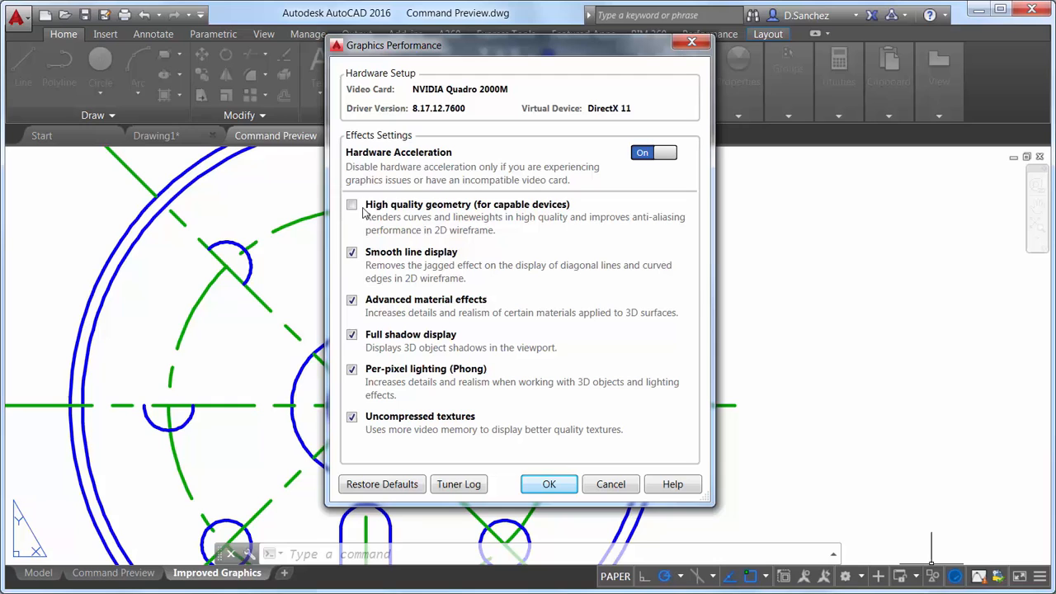
click(353, 204)
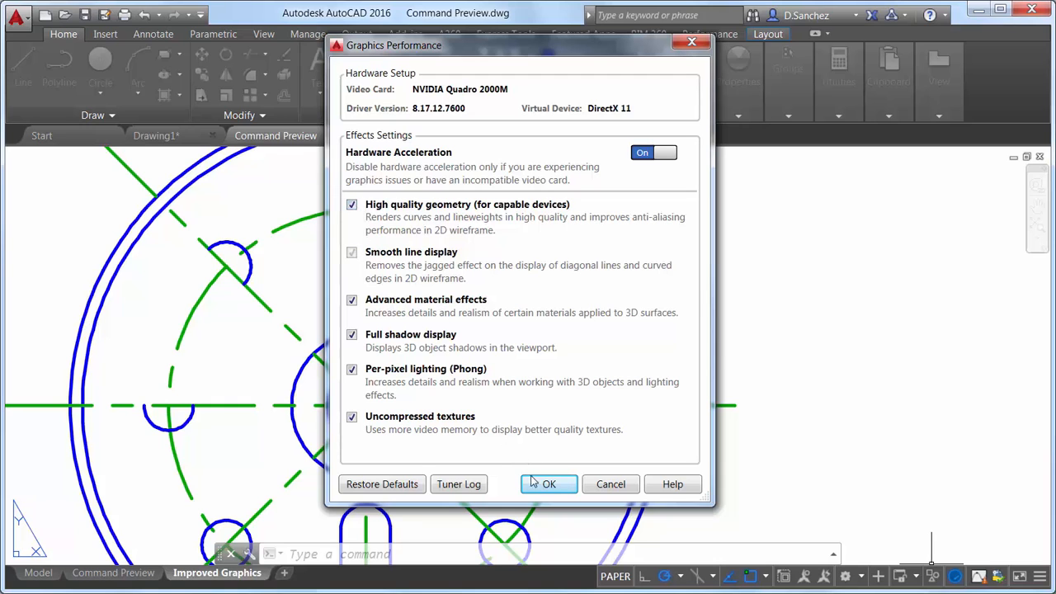
click(548, 484)
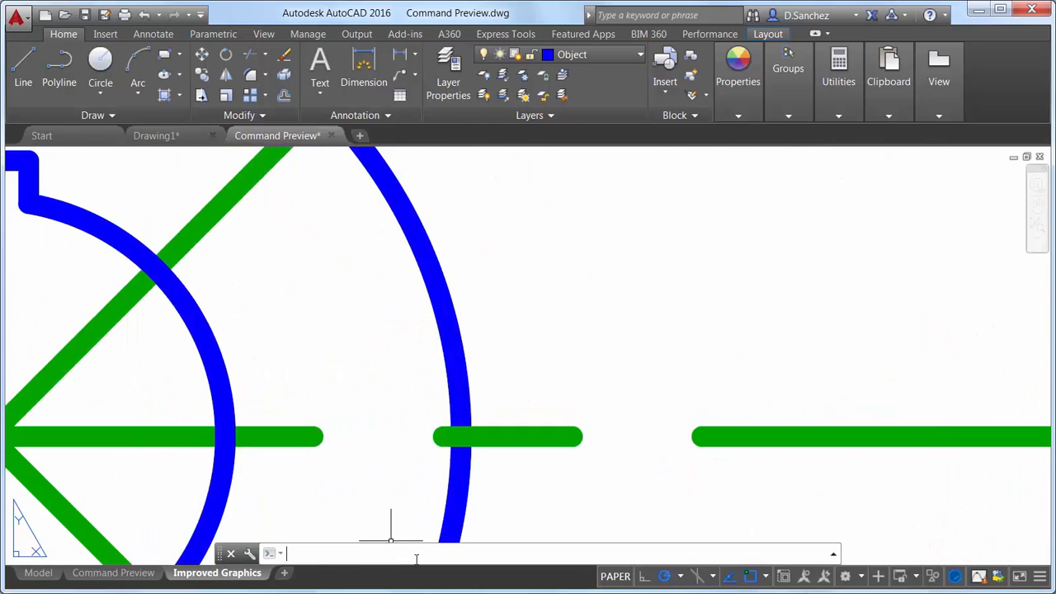
Step: Run REGENAUTO and CURSORBADGE, then open the Security sheet's Steuart Tower Revcloud drawing
text(RE)
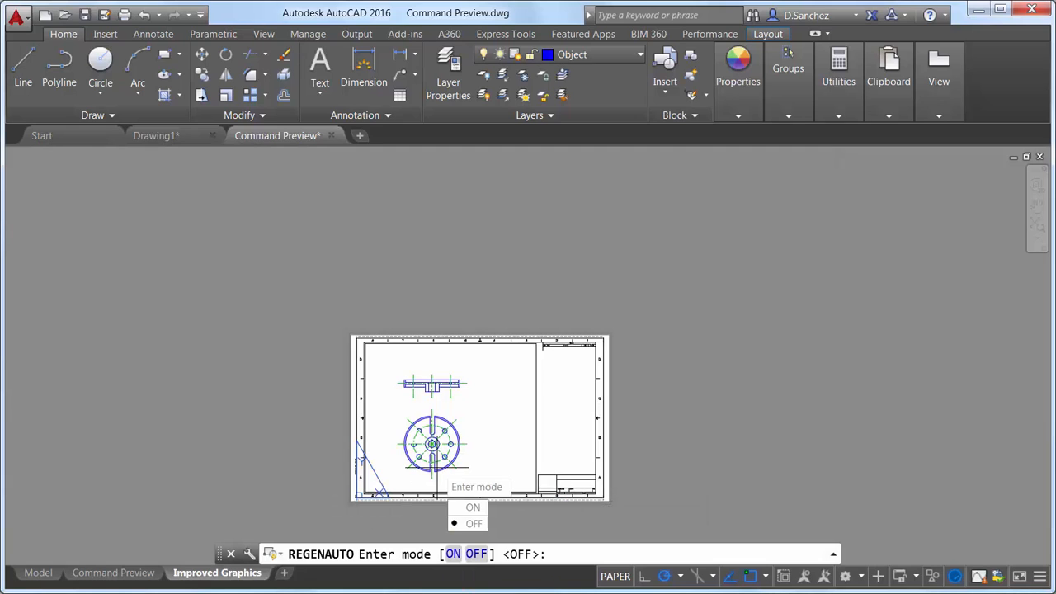
click(473, 507)
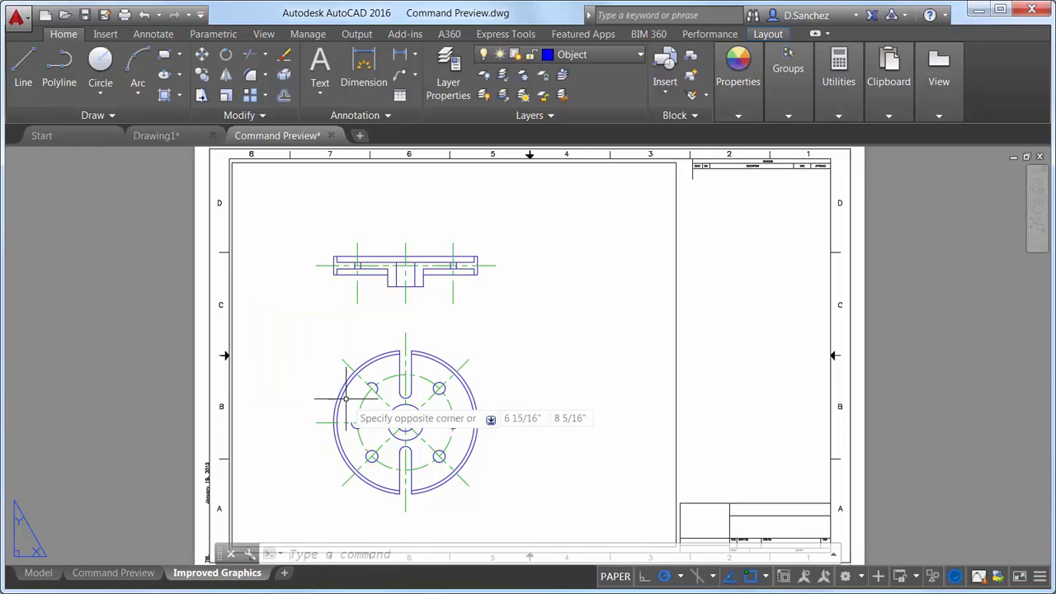
text(CURSORBADGE)
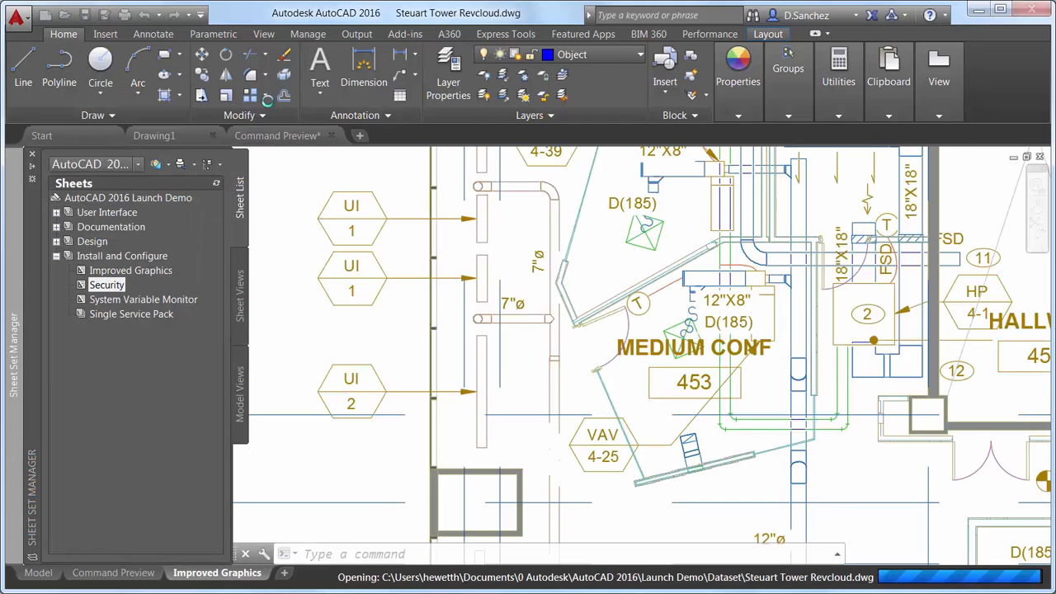
Step: Load burstit.lsp through Load Application, allowing the unsigned file, and close the loader
click(308, 34)
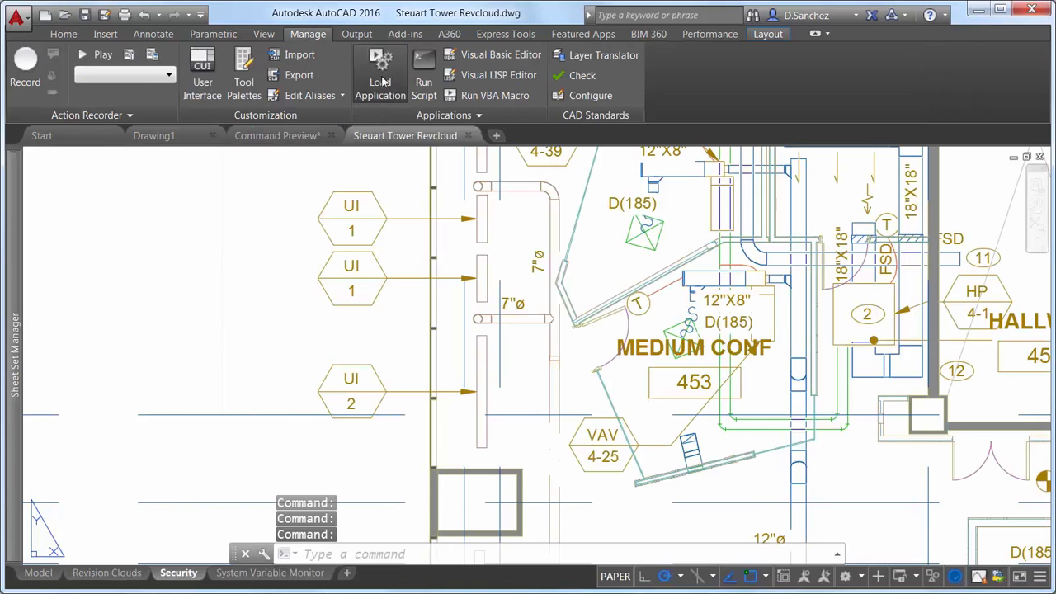
click(381, 74)
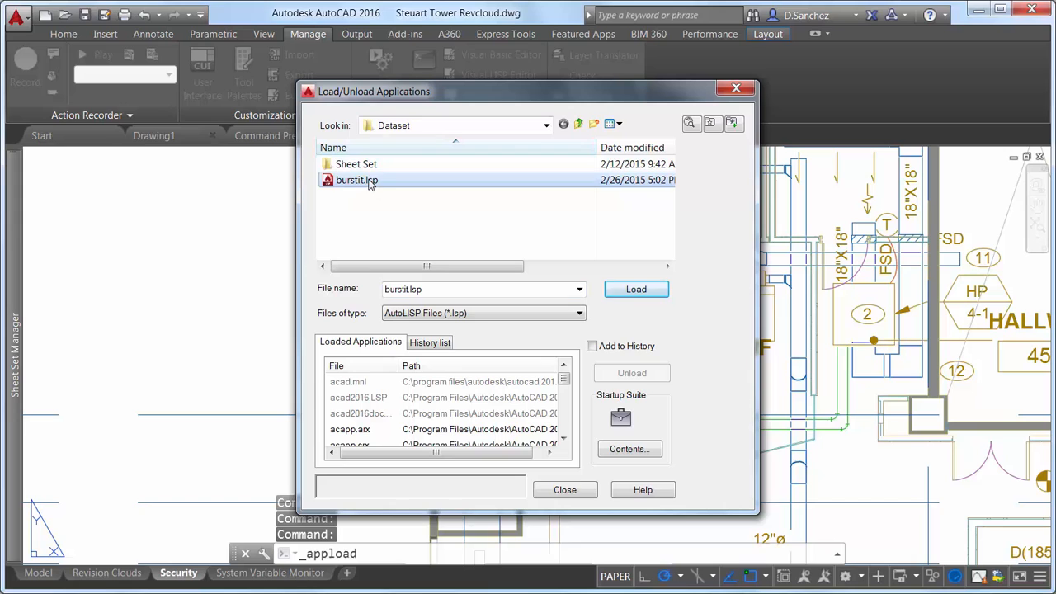
click(637, 289)
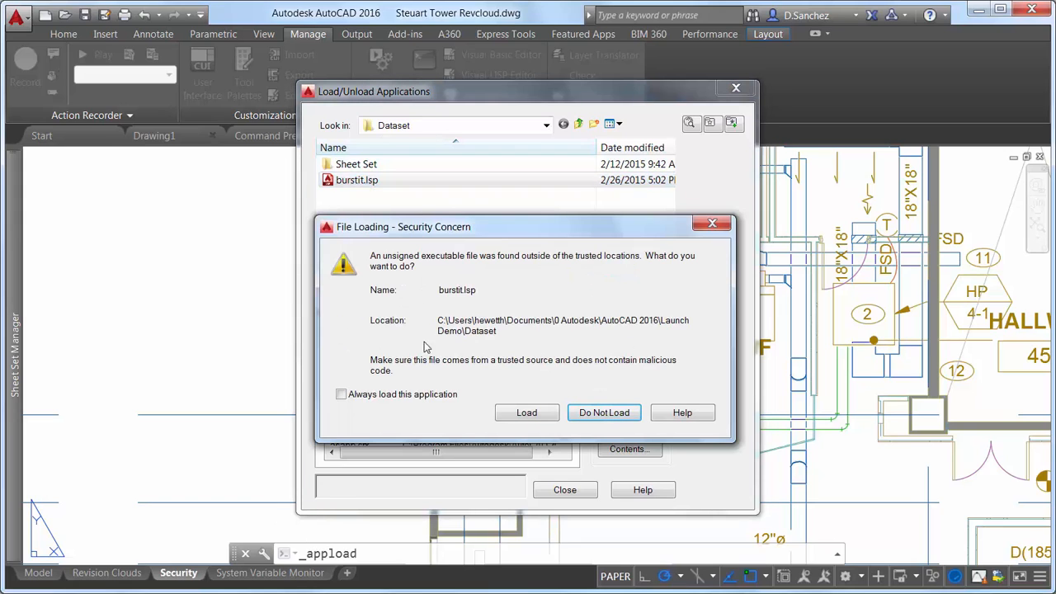
mouse_move(604, 413)
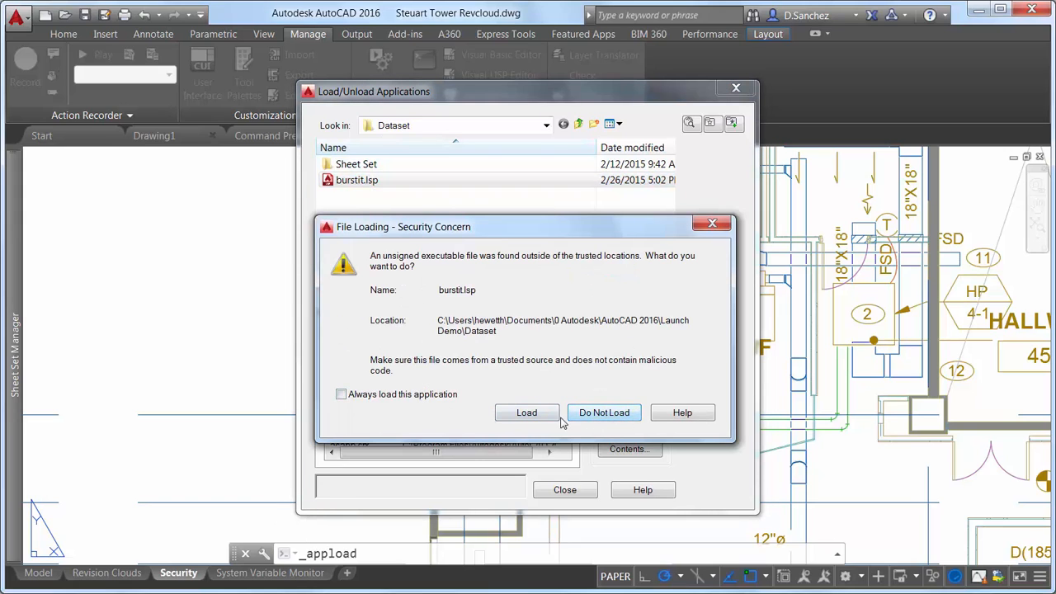
click(526, 412)
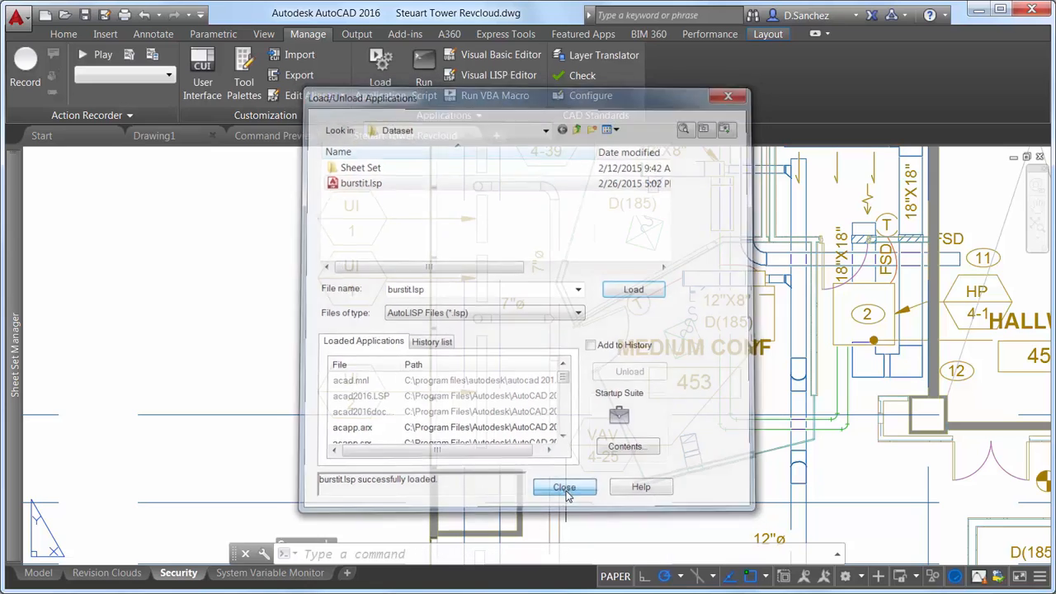
click(563, 487)
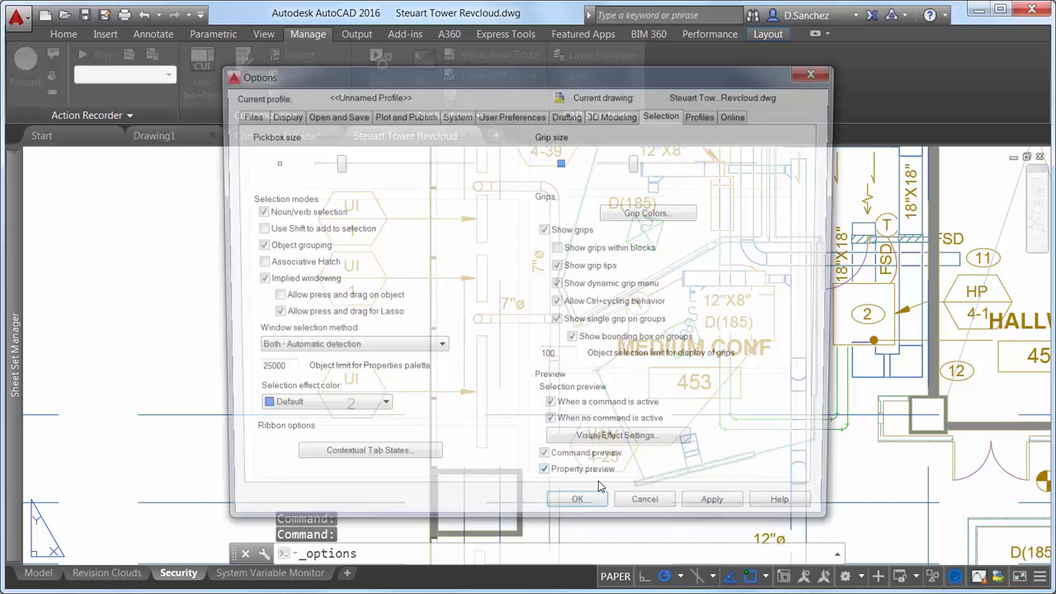
Step: Review Security Options on the Options System tab, close Options, and bring back the sheet list
click(455, 114)
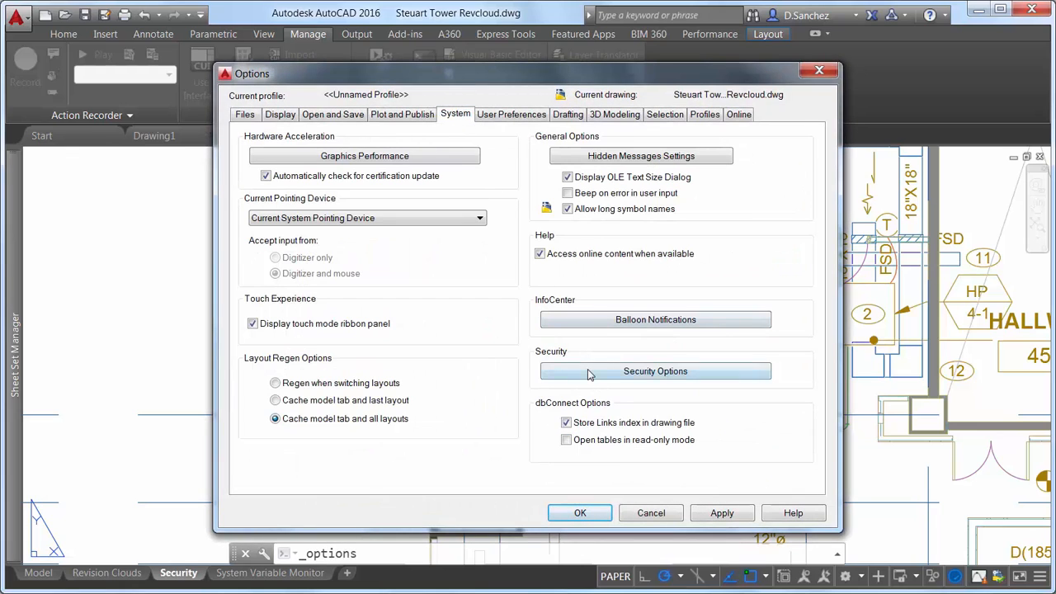
click(655, 370)
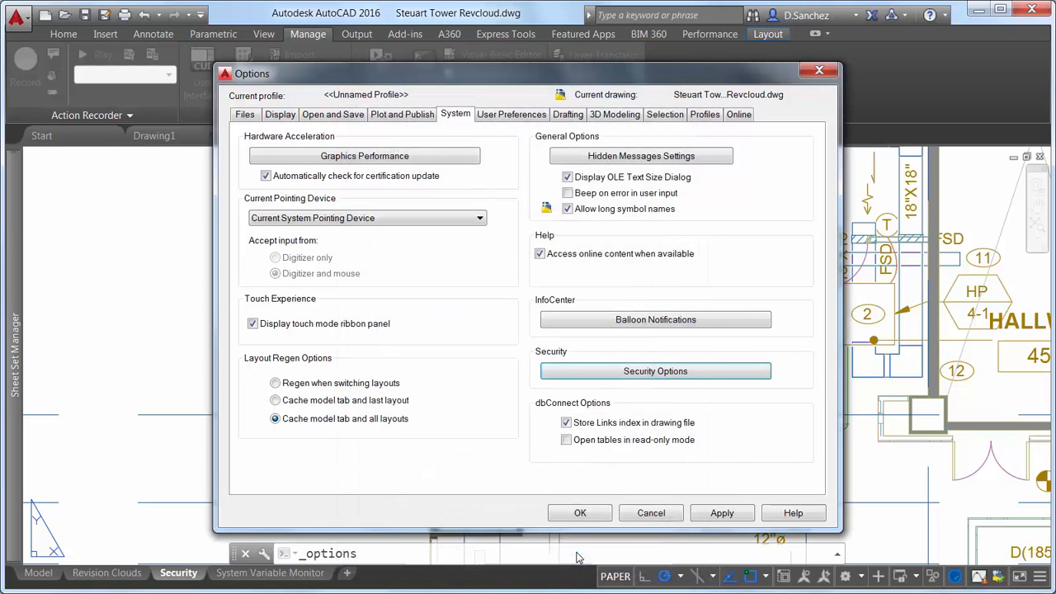
click(579, 512)
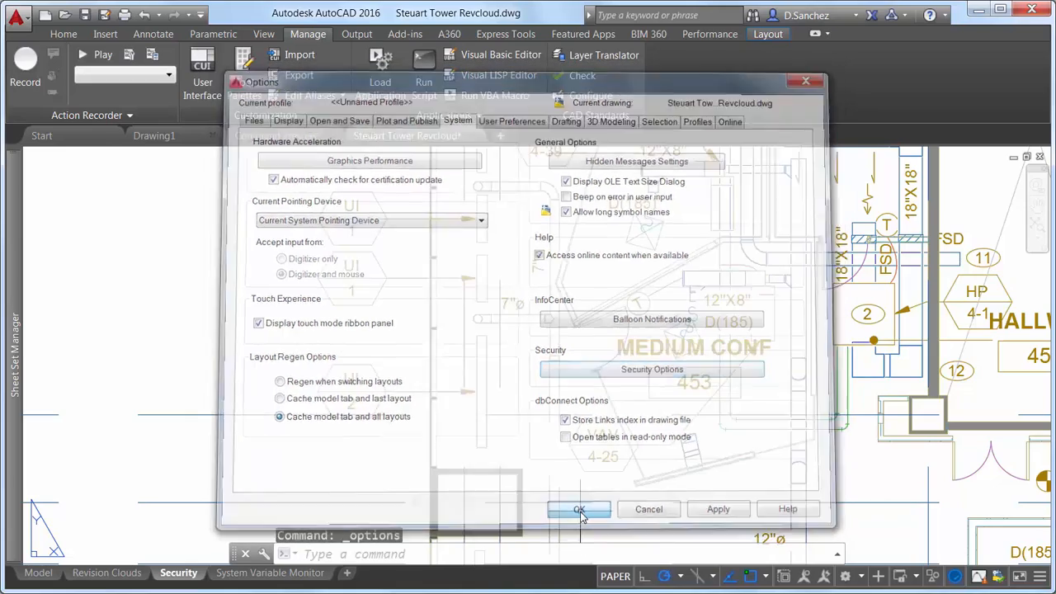
click(579, 509)
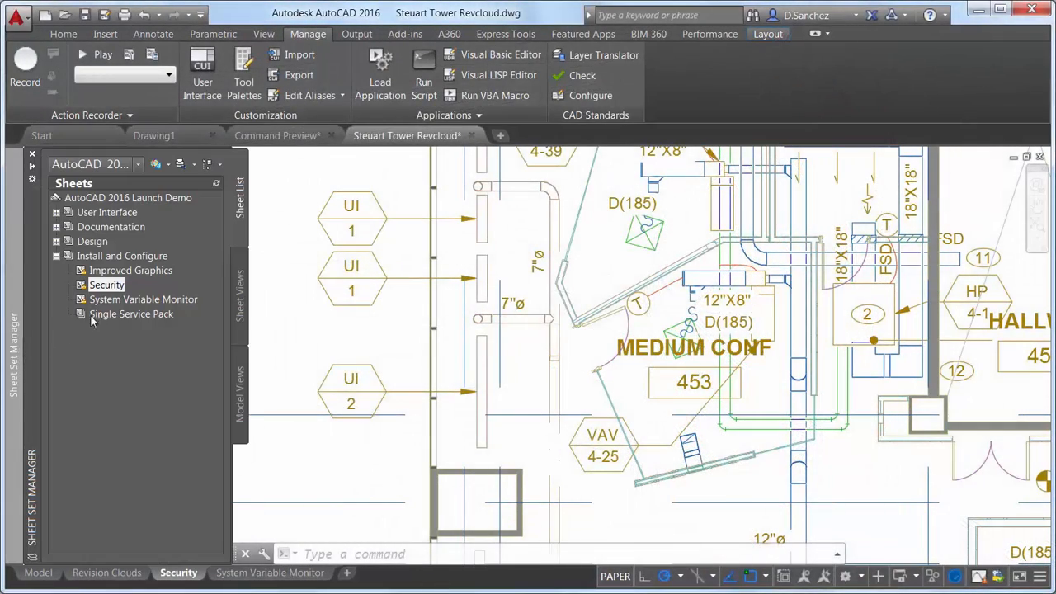
Step: Open the System Variable Monitor sheet and keep both SYSVARMONITOR notification options enabled
click(143, 298)
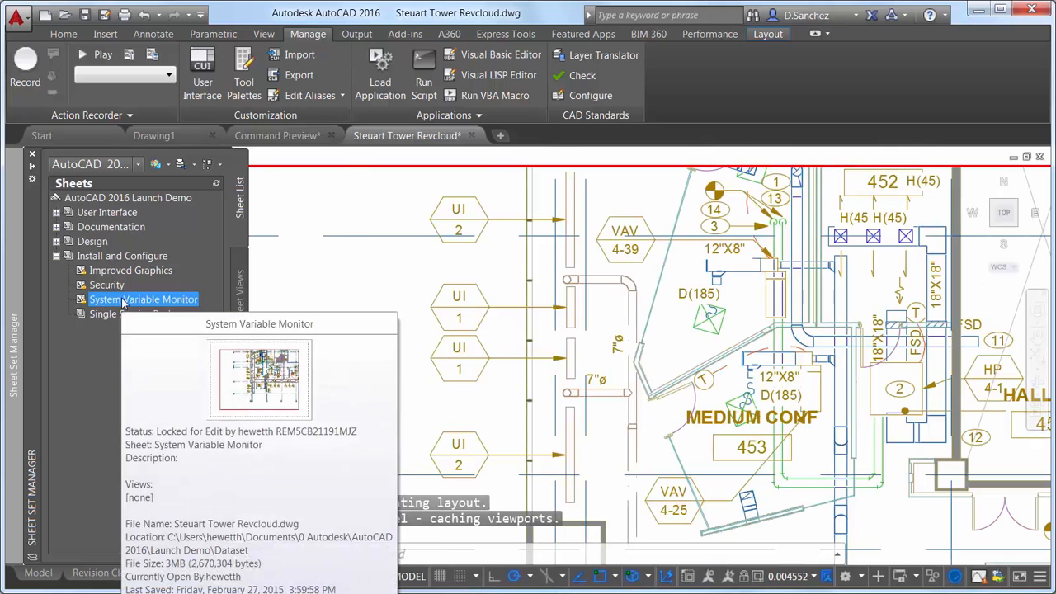
text(sy)
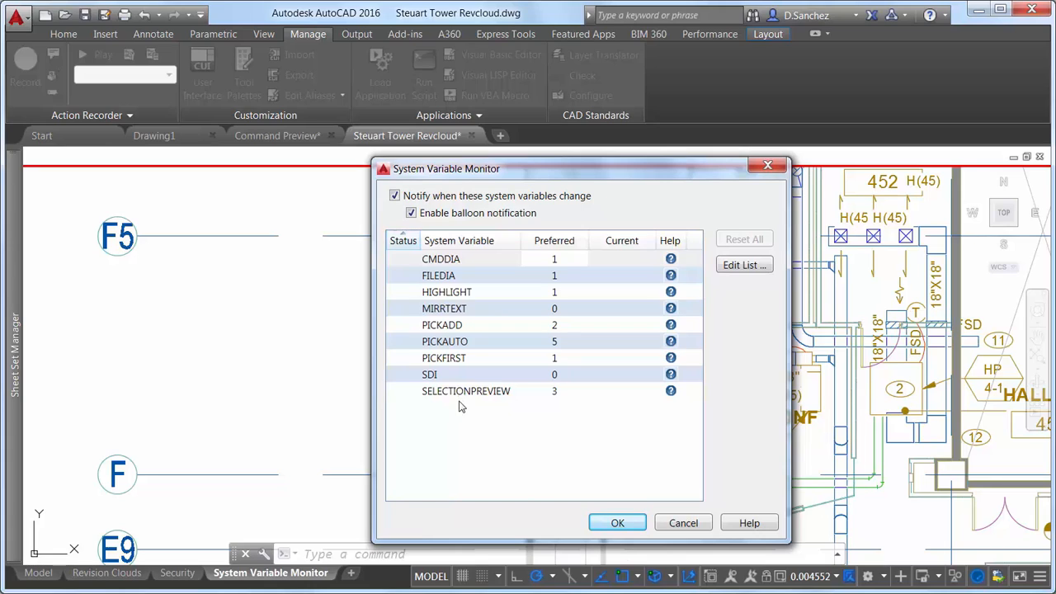
click(411, 212)
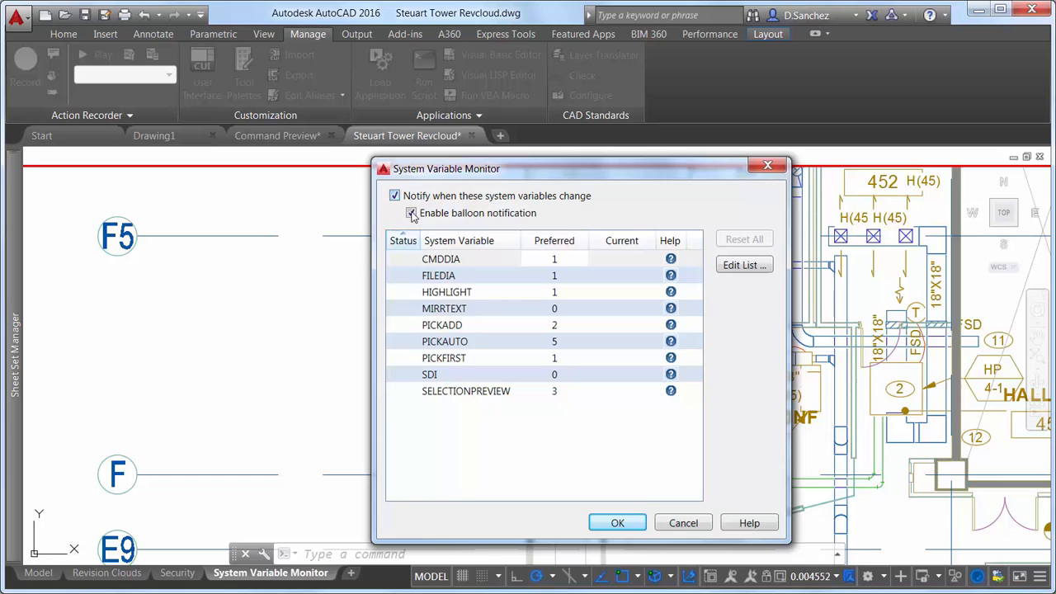
click(411, 213)
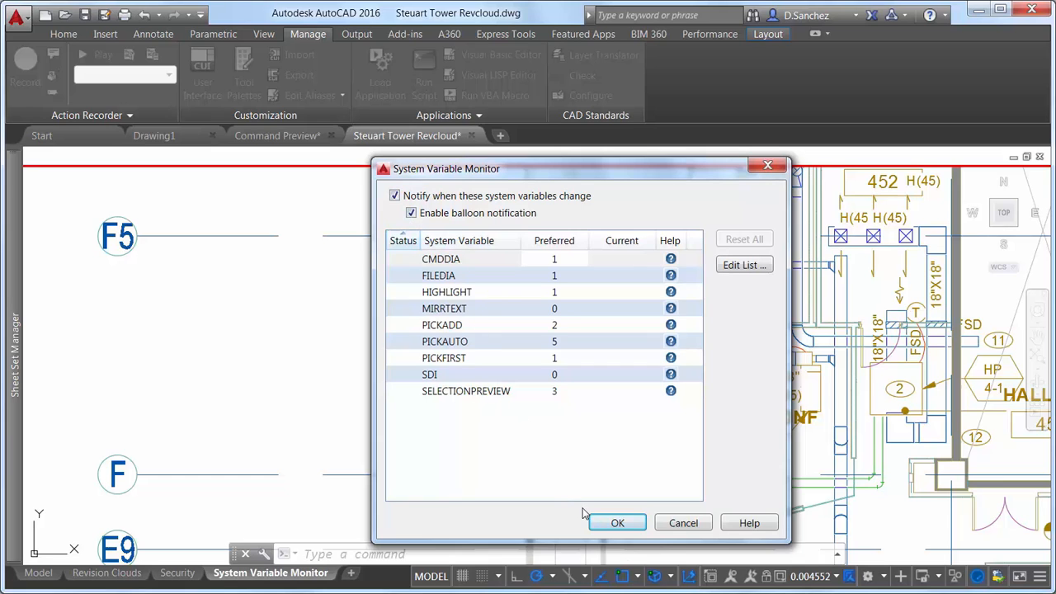
click(617, 522)
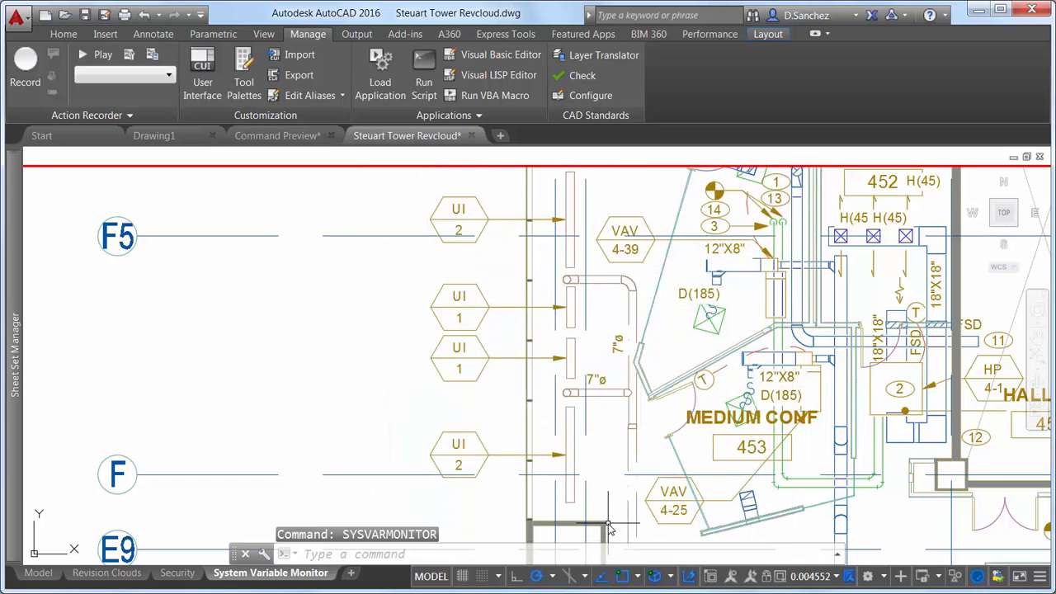
mouse_move(284, 355)
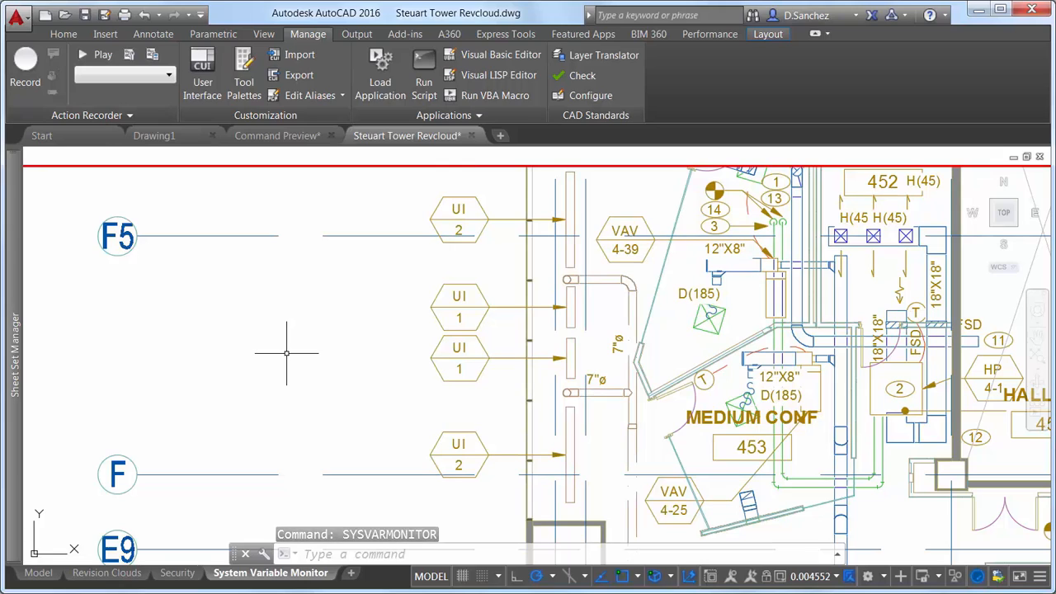
Step: Burst the UI 1 tag, switch to the Home tab, and start Save As
text(BURST)
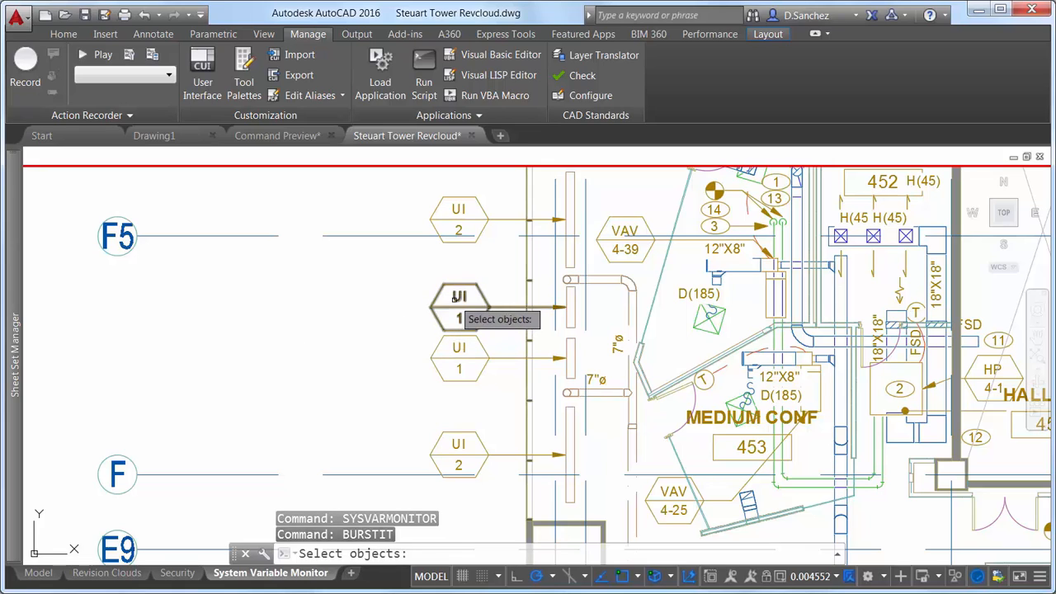
click(458, 305)
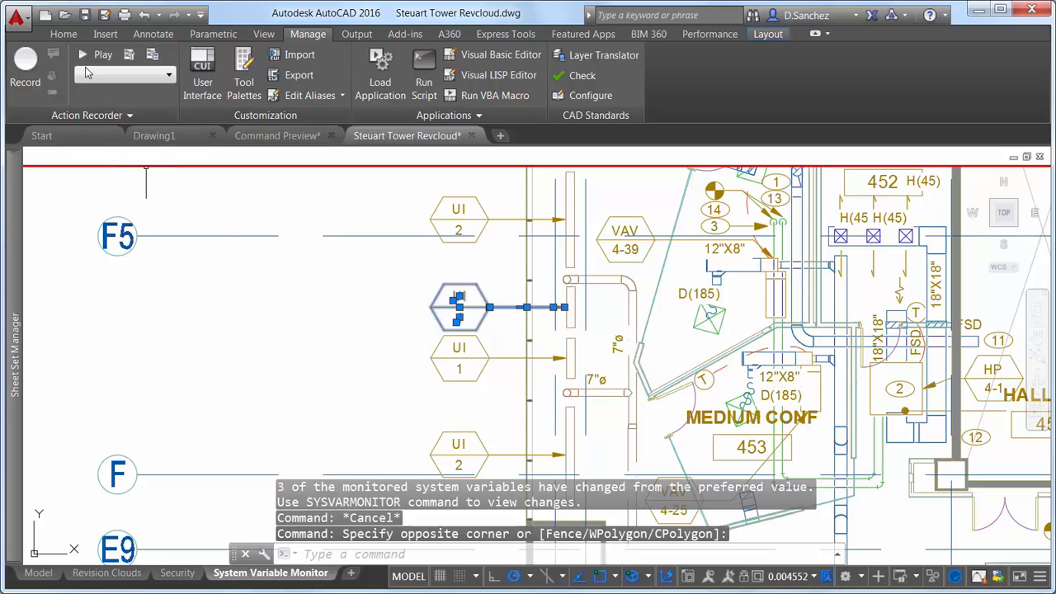
click(63, 33)
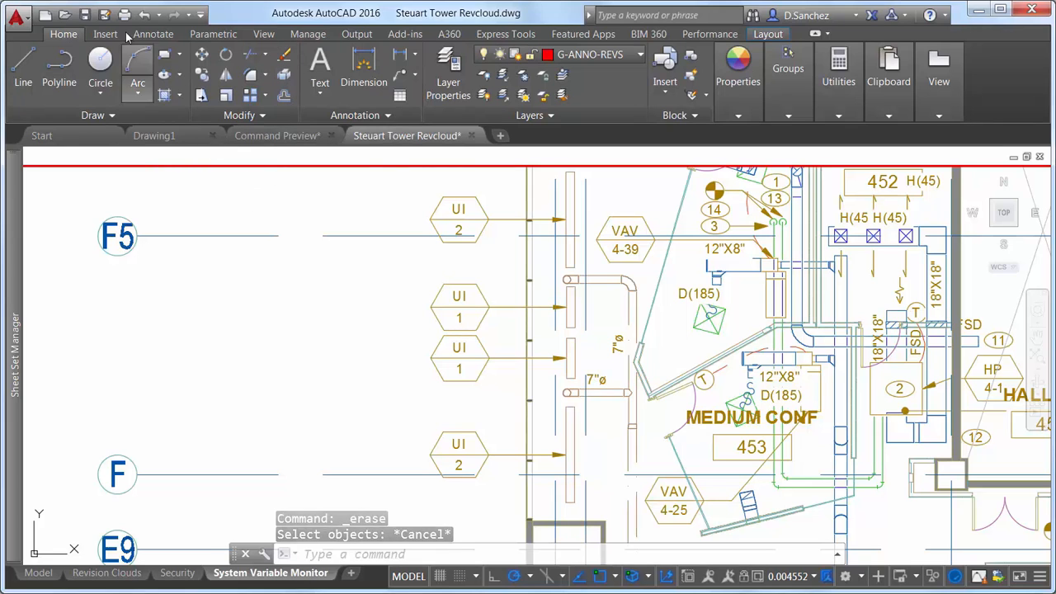
click(106, 14)
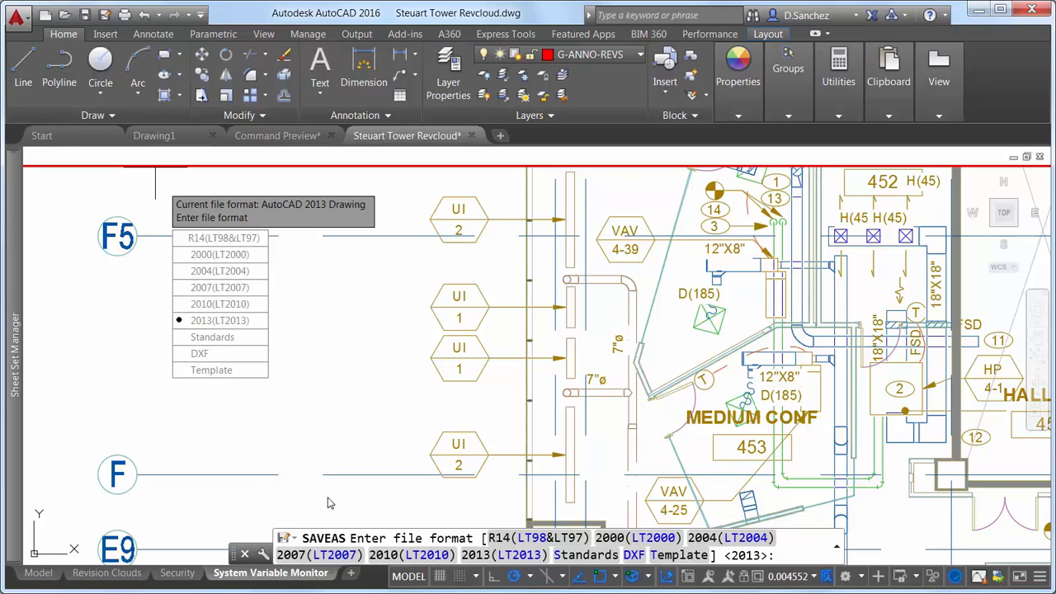
mouse_move(289, 320)
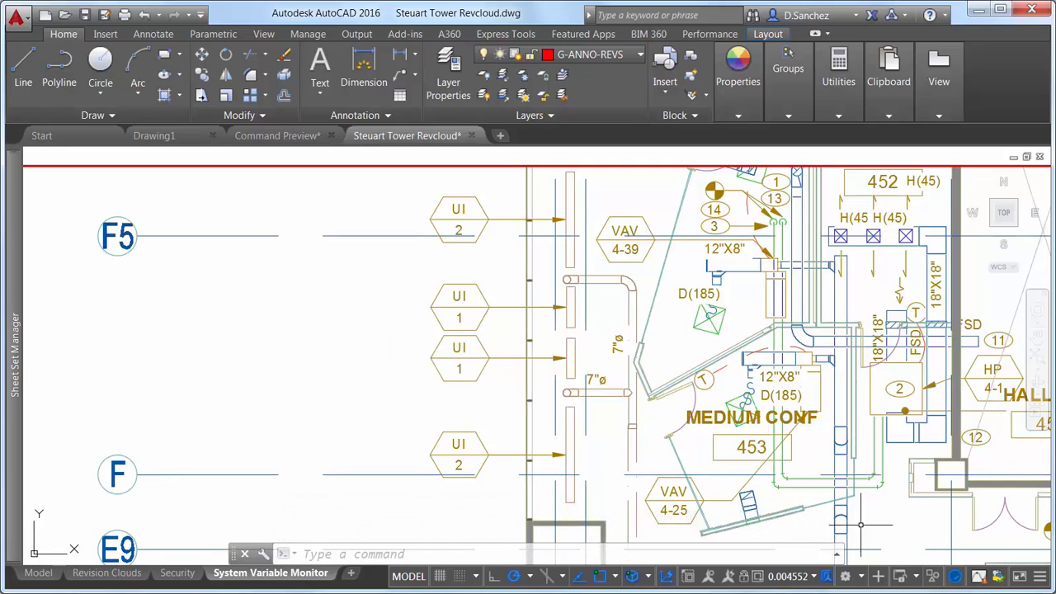
mouse_move(978, 576)
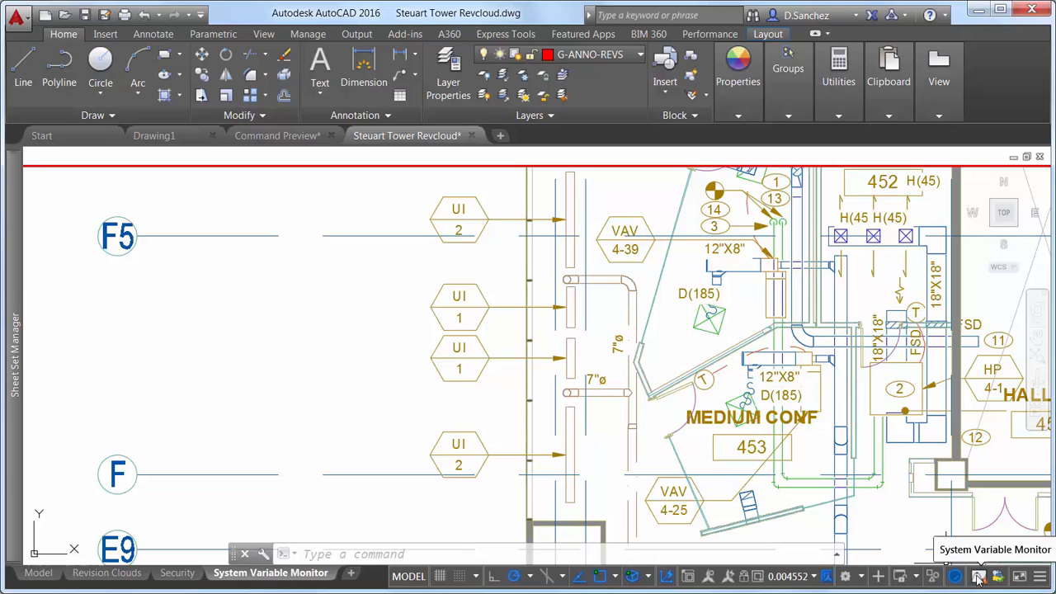
Step: Reset FILEDIA, MIRRTEXT and PICKFIRST to preferred values and open the monitored-variable list
click(979, 576)
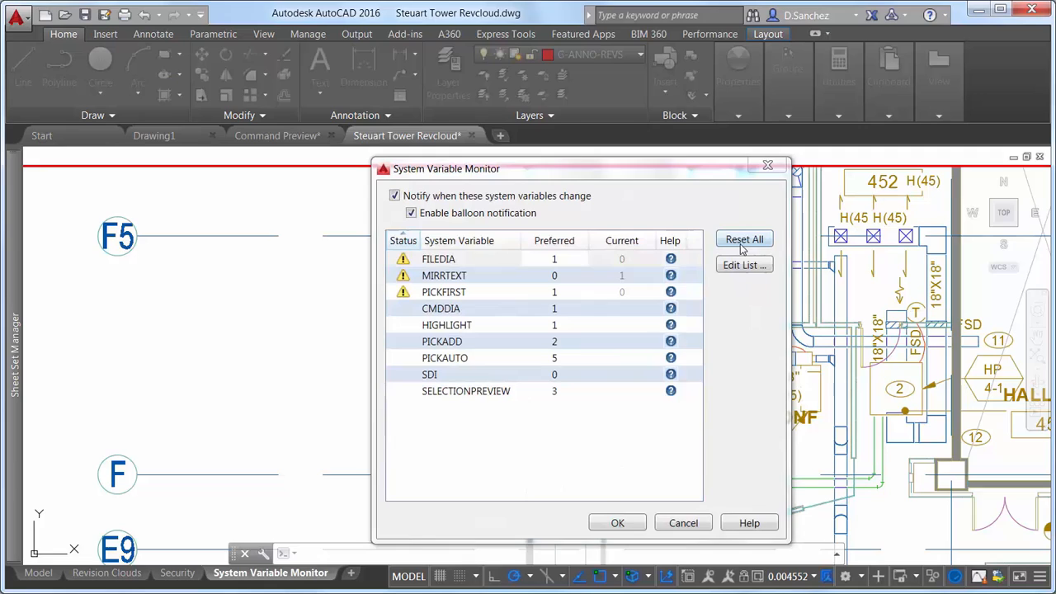
click(743, 239)
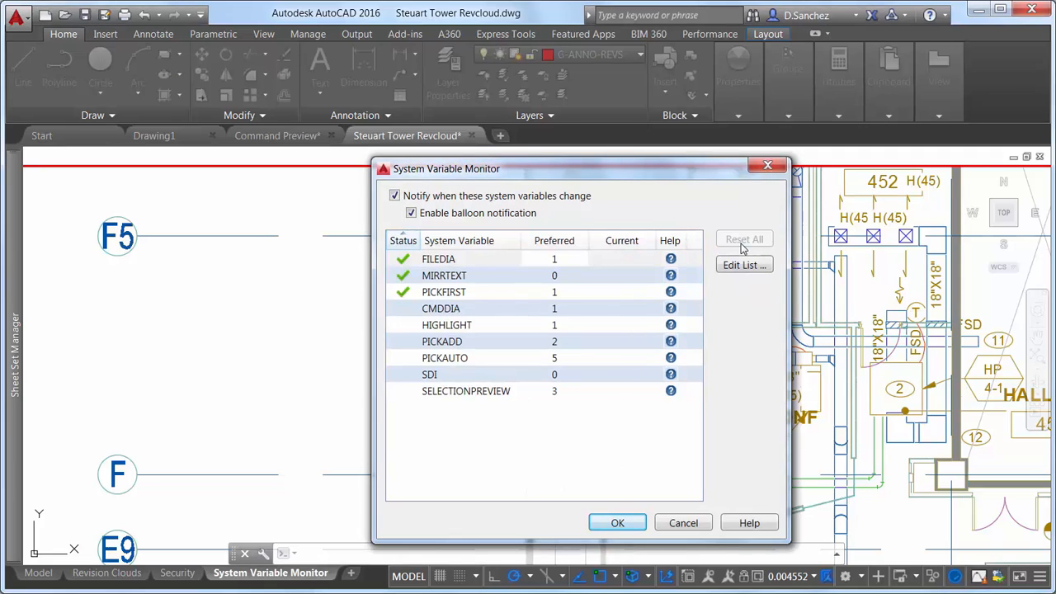
click(743, 264)
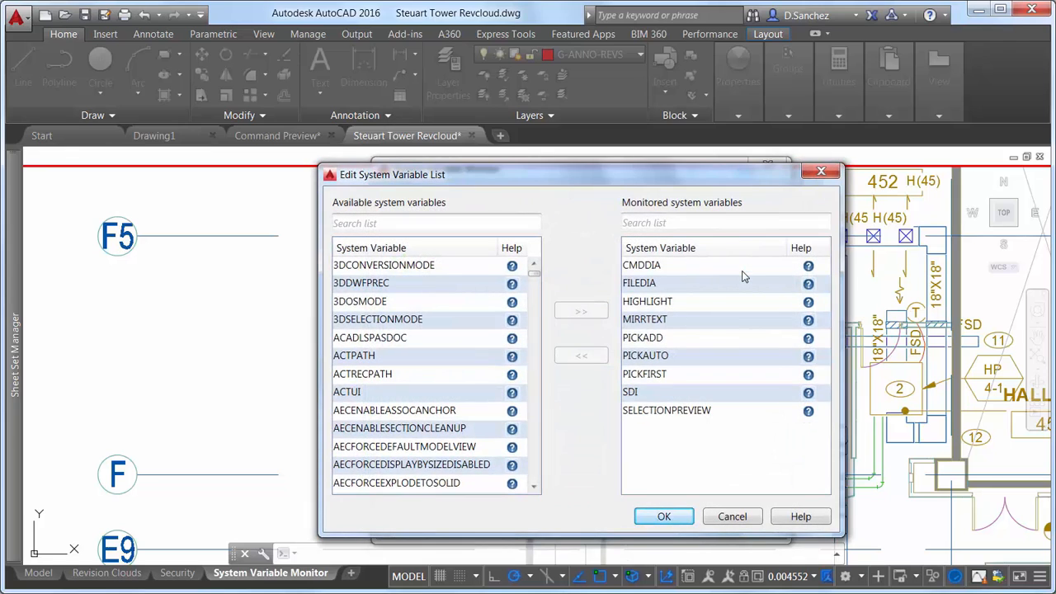
Step: Search 'PD', add PDMODE to the monitored list, and set its preferred value to 3
click(436, 223)
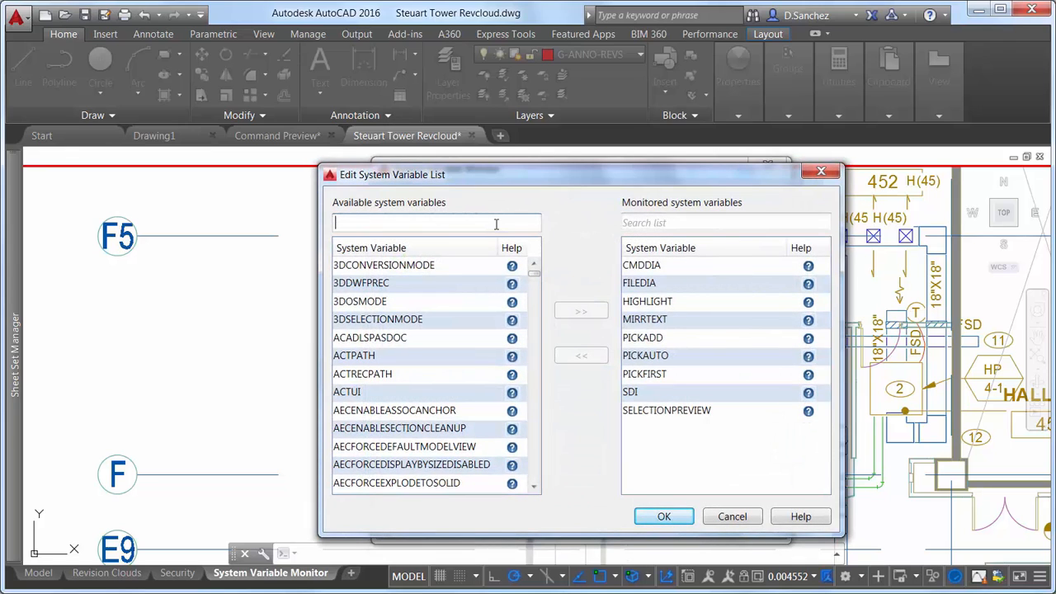
text(PD)
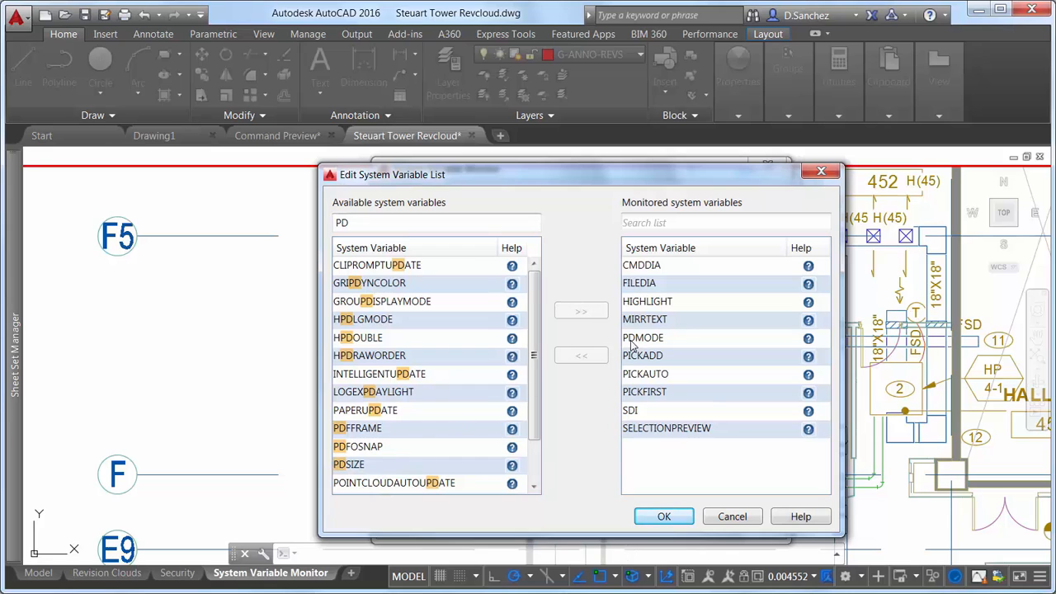
click(664, 516)
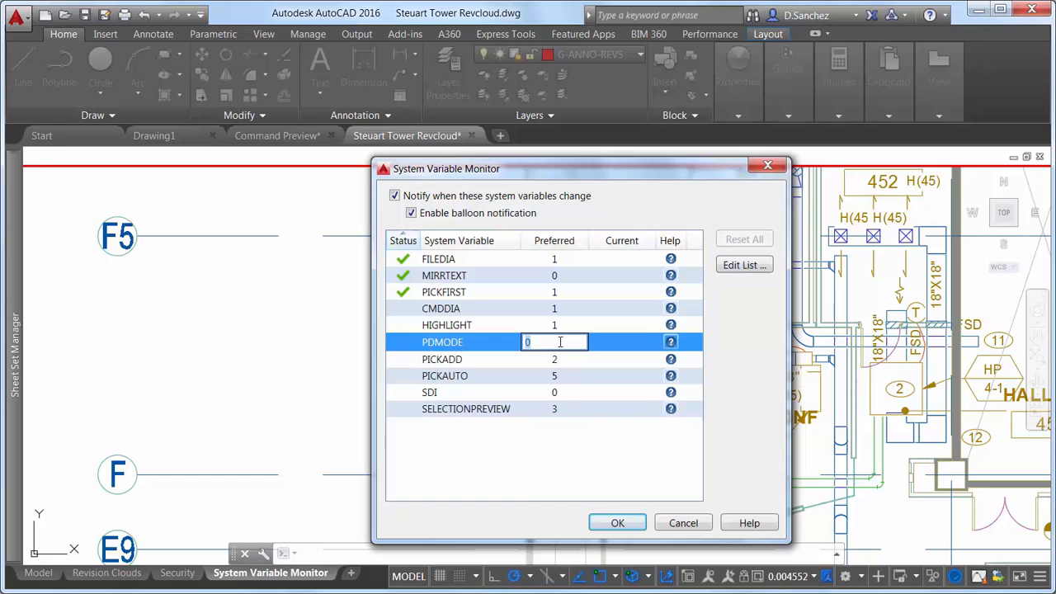
text(3)
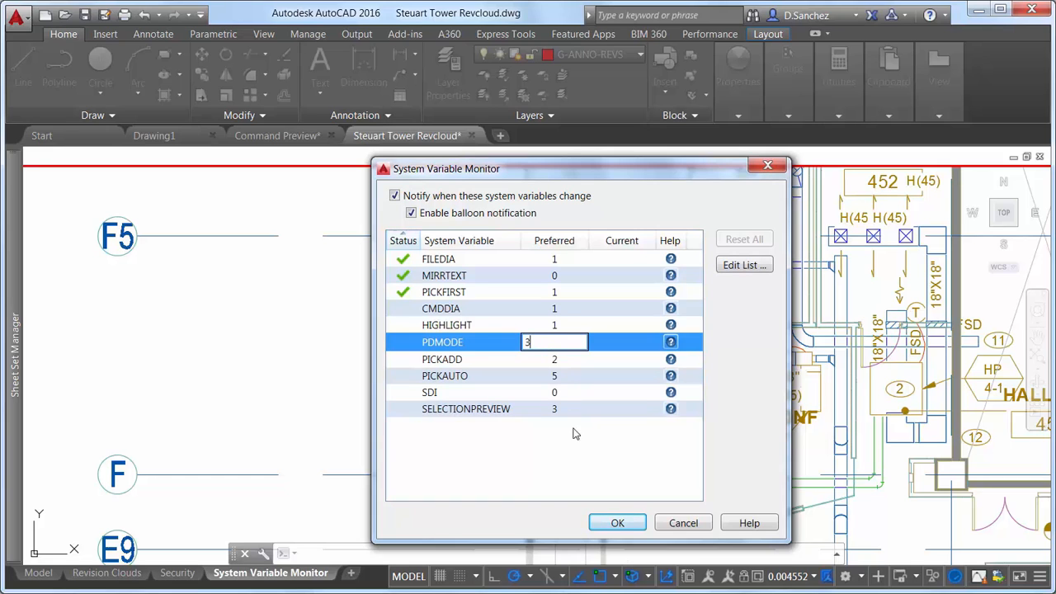
click(617, 522)
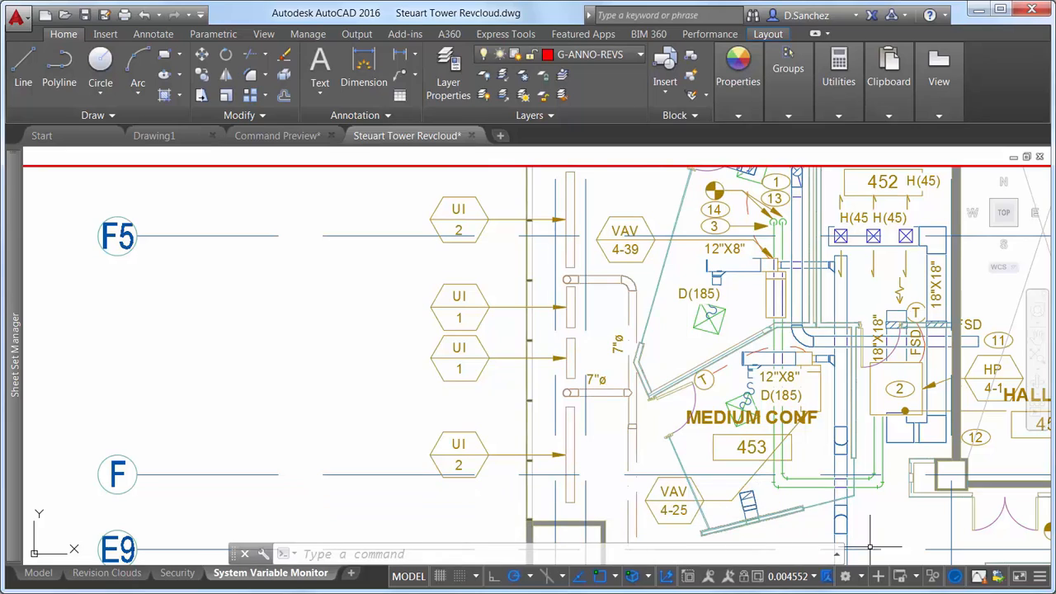
mouse_move(943, 561)
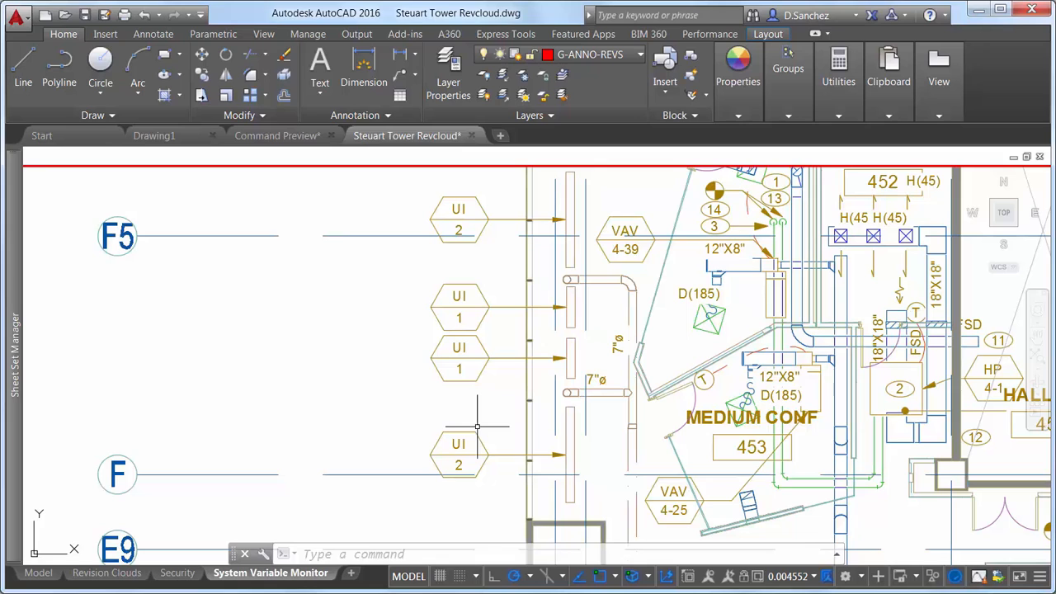
Step: Run PDMODE at the command line, which reports no system variable changed
text(PDMODE)
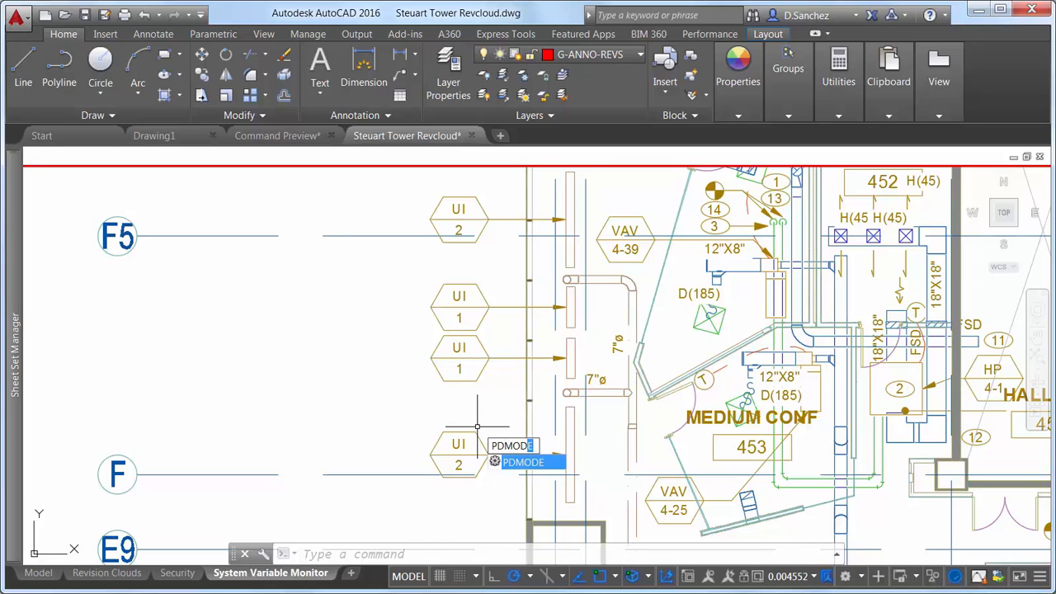
key(Enter)
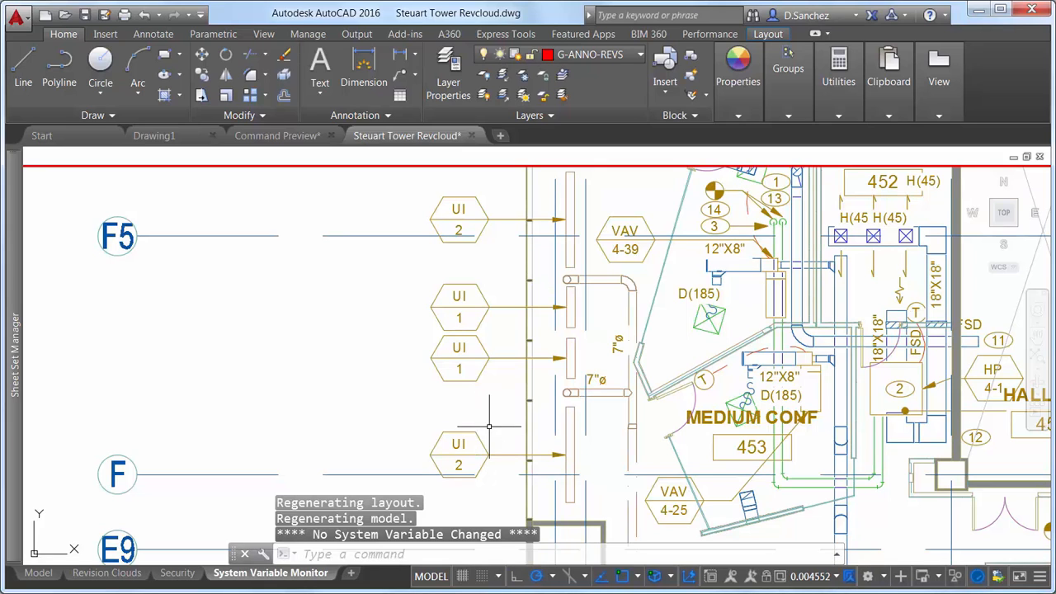
mouse_move(978, 575)
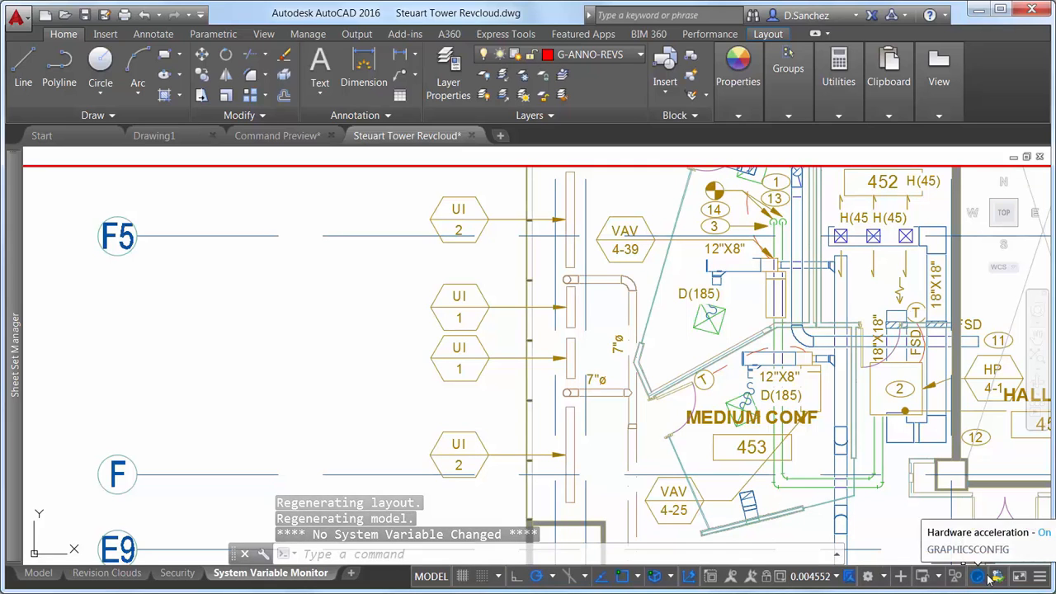